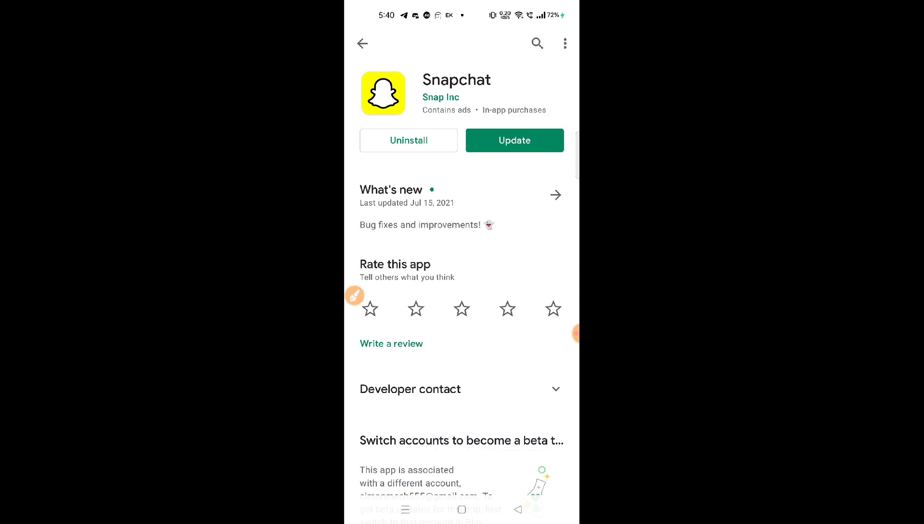
Step: Update Snapchat from its Play Store page and launch the updated app
left_click(514, 141)
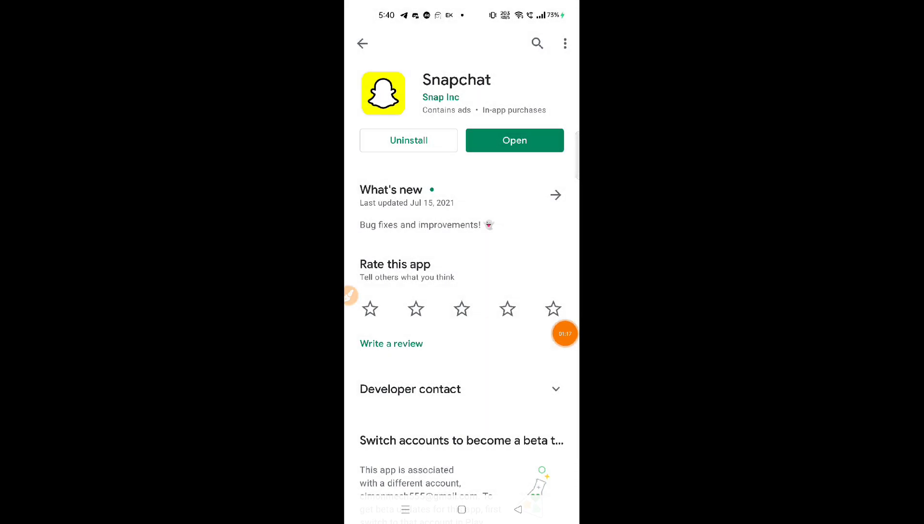
left_click(514, 141)
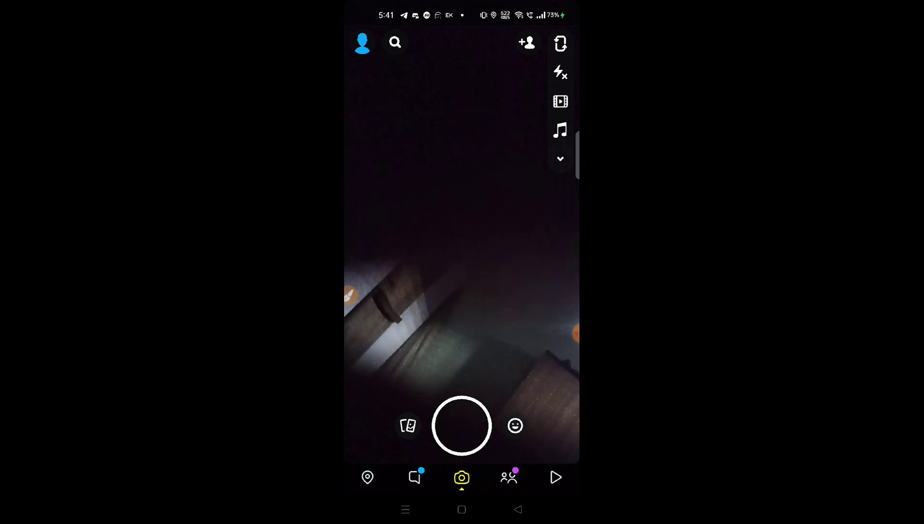
Step: Go to the account profile and dismiss the Snapcode sharing popup
left_click(362, 42)
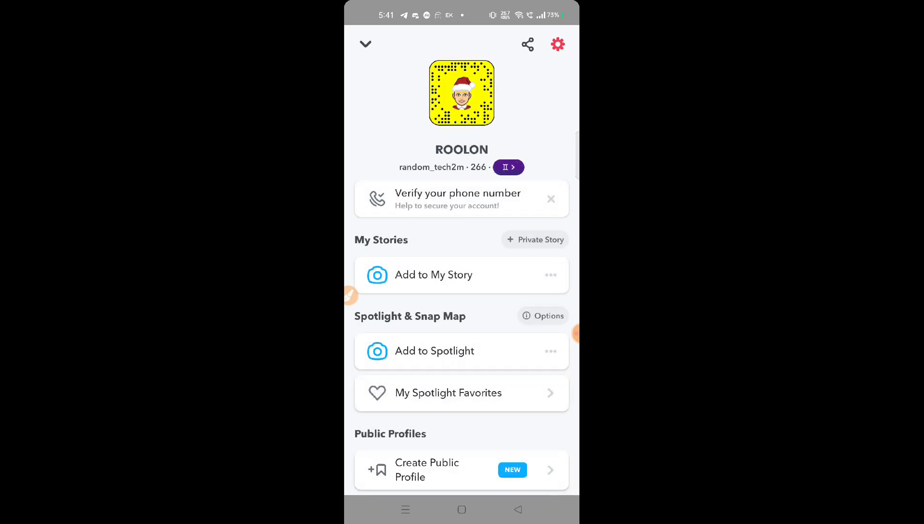
left_click(461, 94)
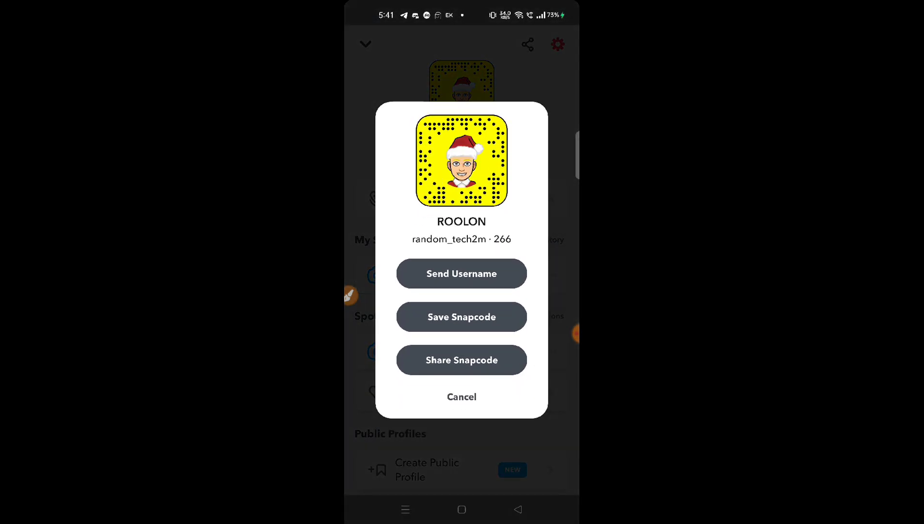
left_click(461, 397)
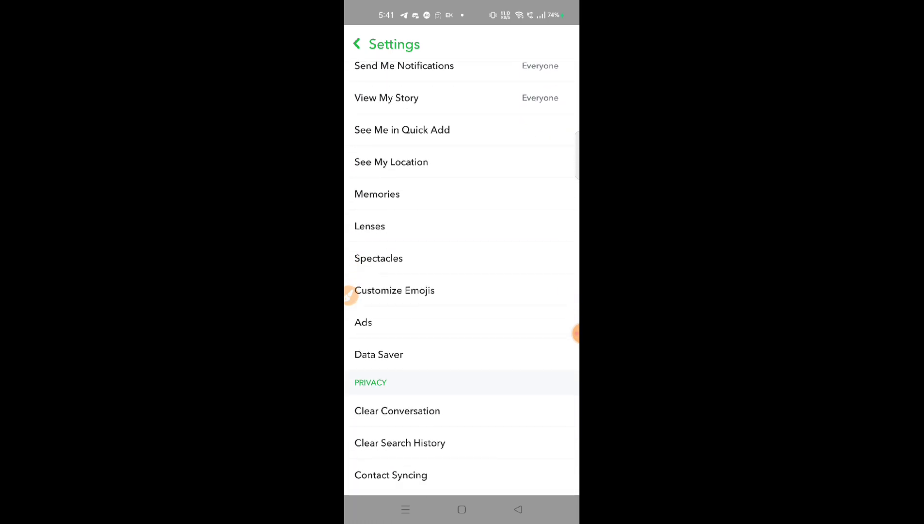
Step: Reach the Feedback section of Settings and start an 'I Spotted a Bug' report
scroll("down", 3)
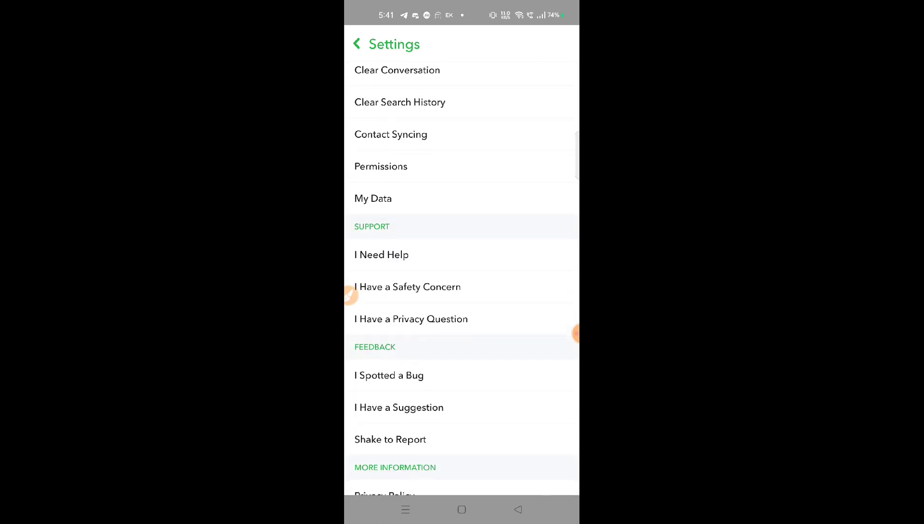
scroll("down", 3)
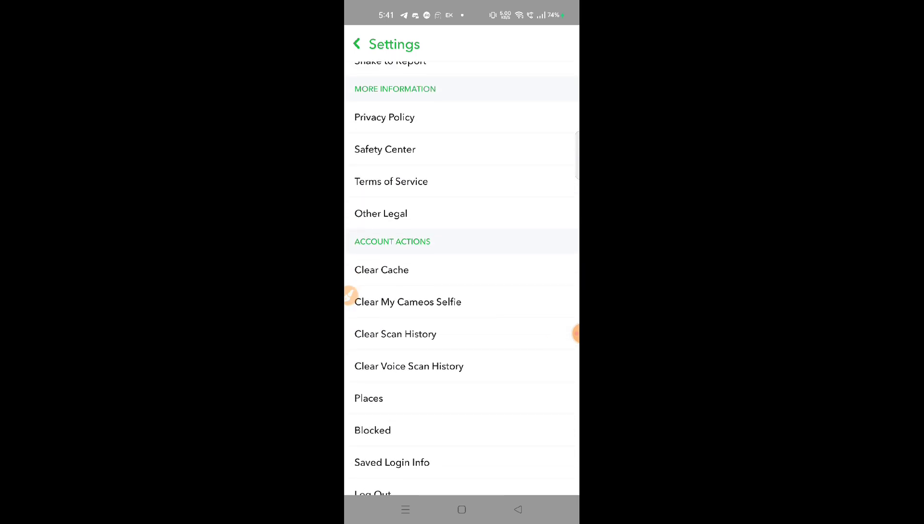
scroll("down", 3)
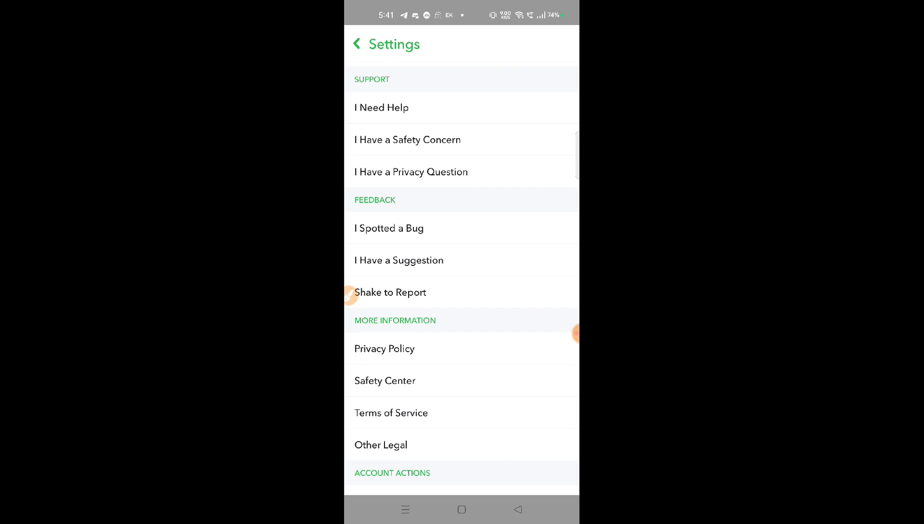
left_click(389, 228)
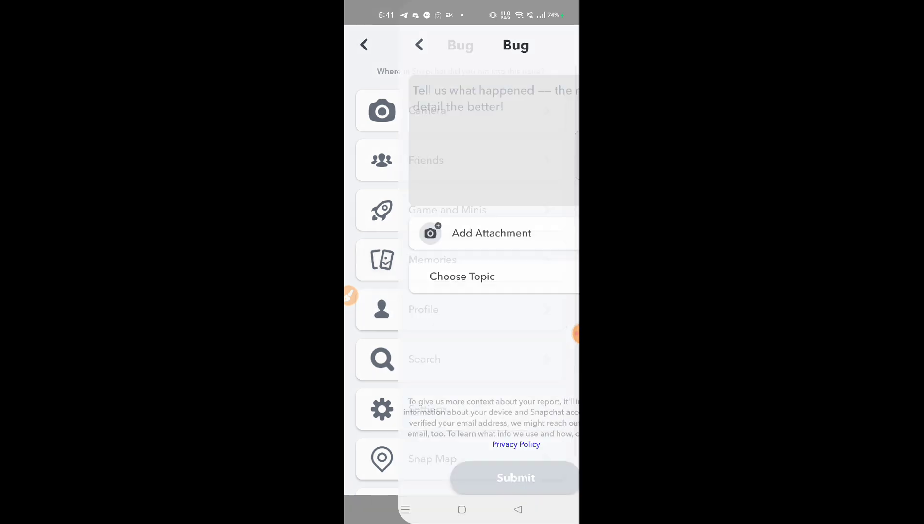
Step: Write the description "please I need the 3D Bitmoji features kindly help" using the Bitmoji suggestion
left_click(462, 141)
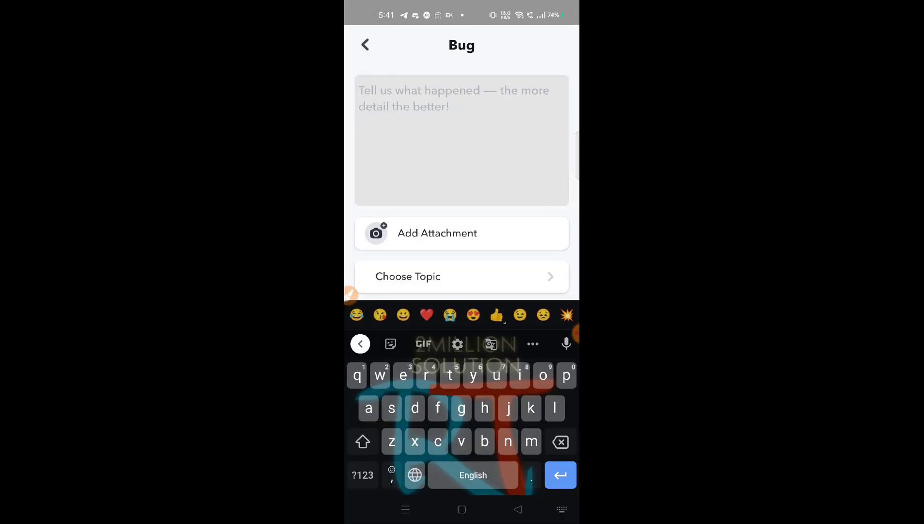
type("please I")
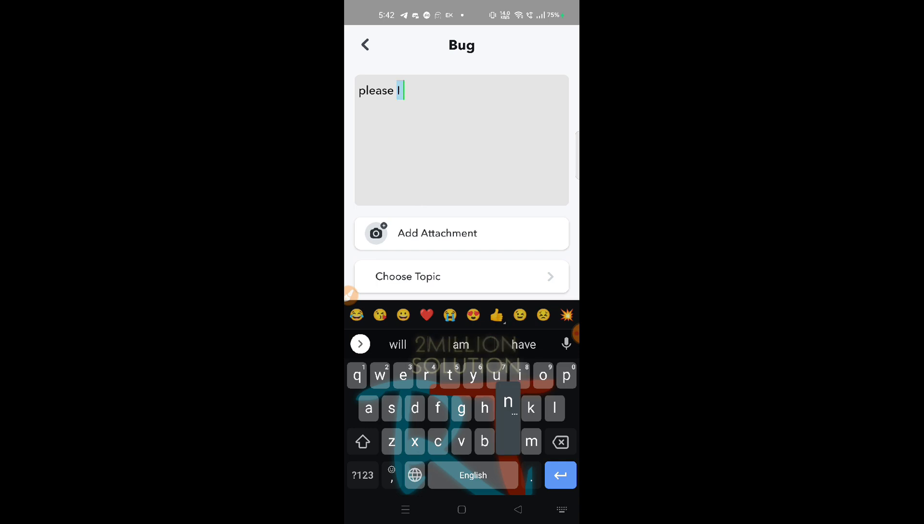
type("need the 3D bitm")
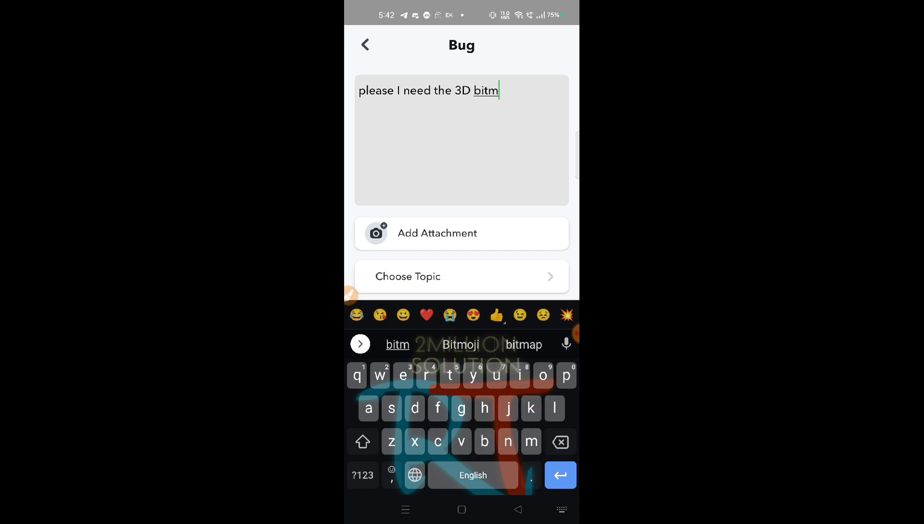
left_click(460, 344)
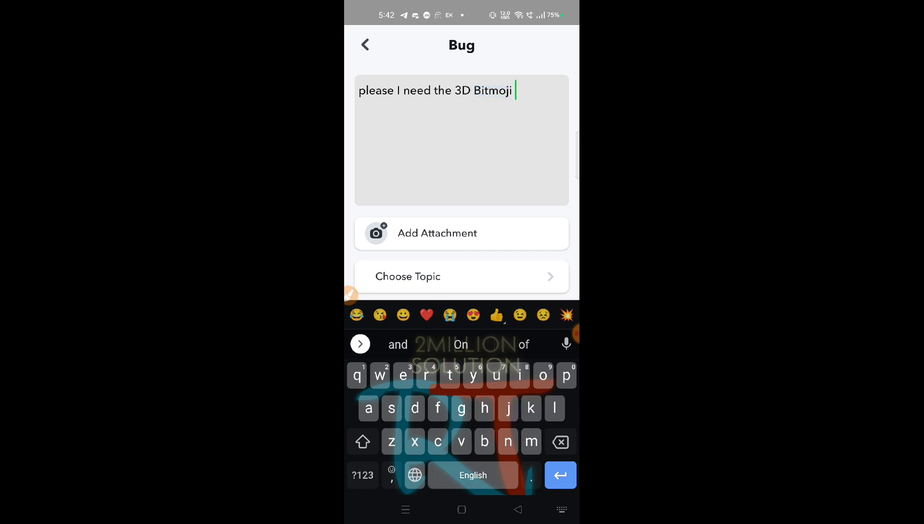
type("features")
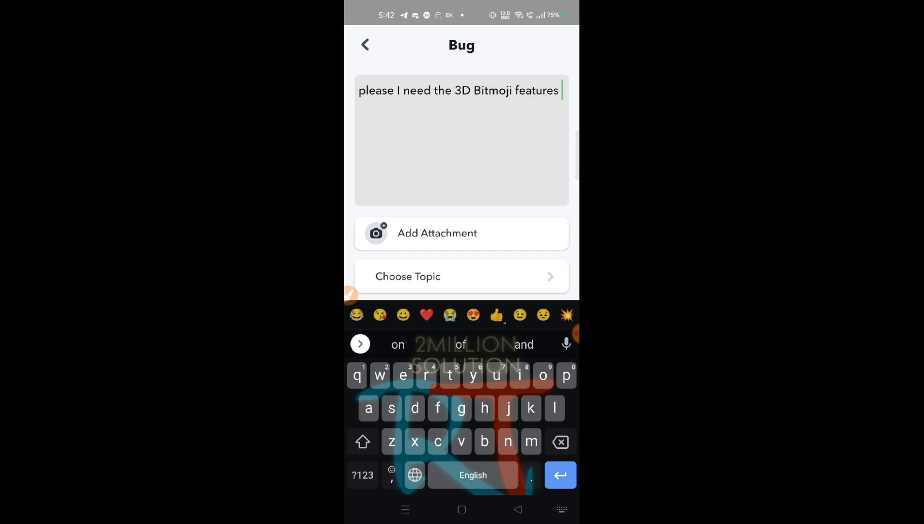
type("kindly")
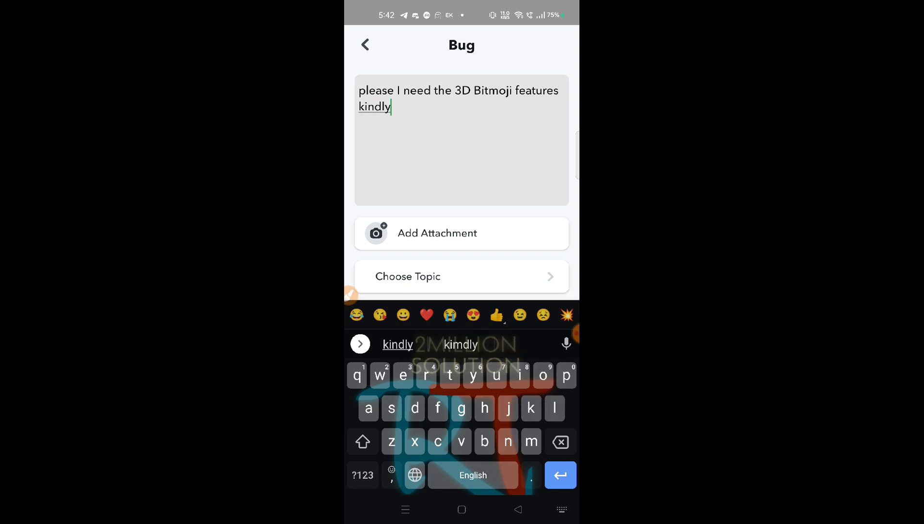
type("help")
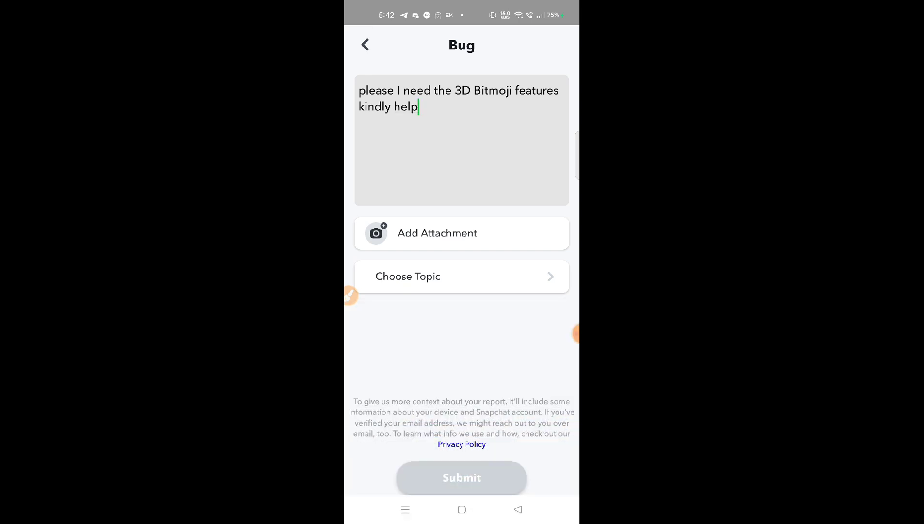
Step: Tag the report with topic Bitmoji and submit it
left_click(462, 277)
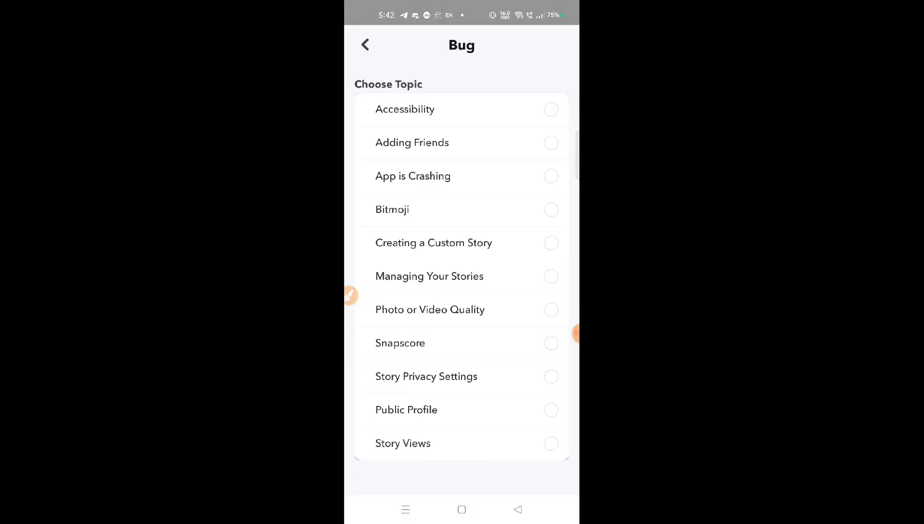
left_click(392, 210)
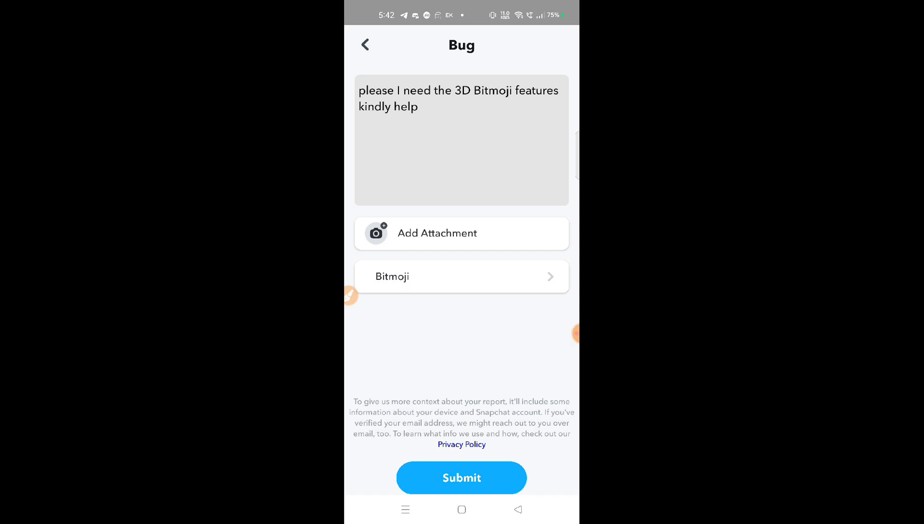
left_click(462, 478)
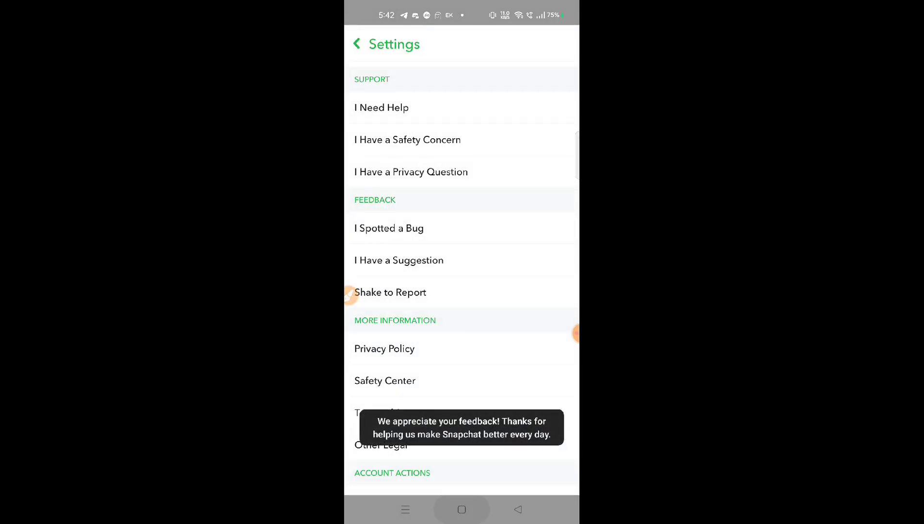